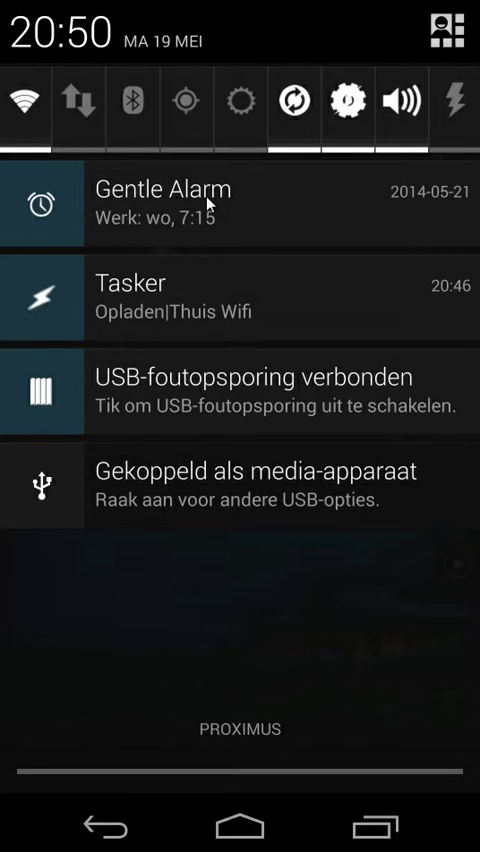
{"action": "mouse_move", "coordinate": [322, 388]}
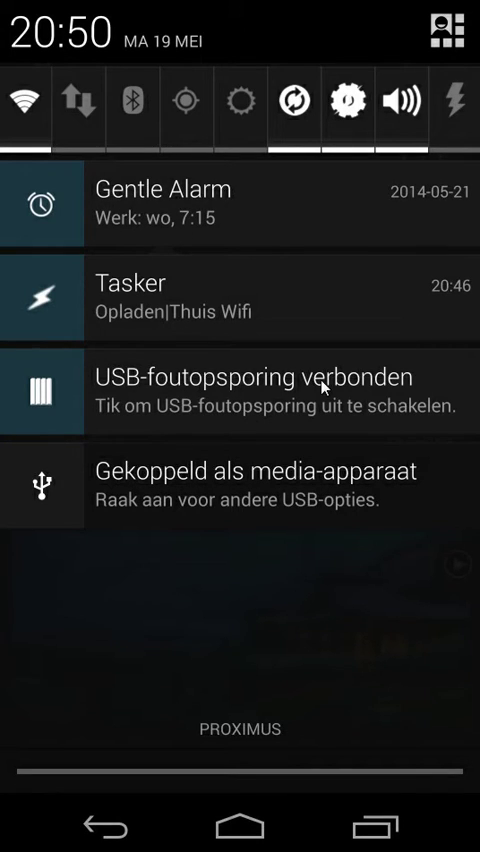
{"action": "mouse_move", "coordinate": [324, 470]}
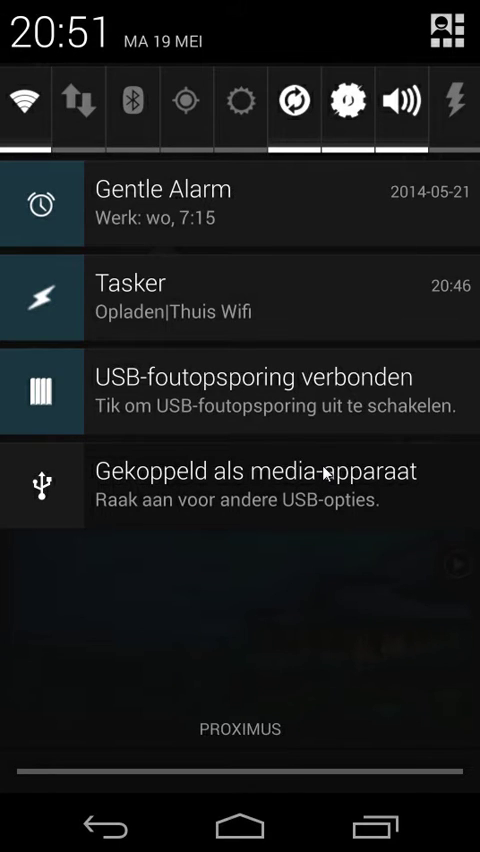
{"action": "mouse_move", "coordinate": [144, 244]}
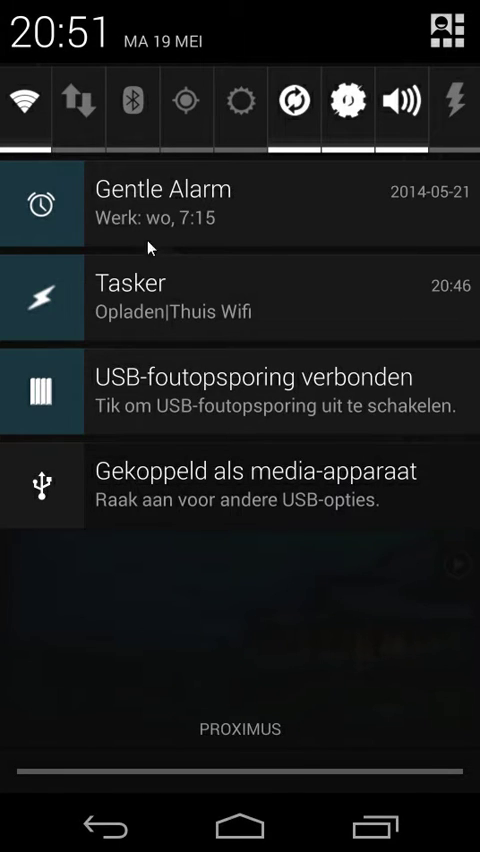
{"action": "mouse_move", "coordinate": [164, 336]}
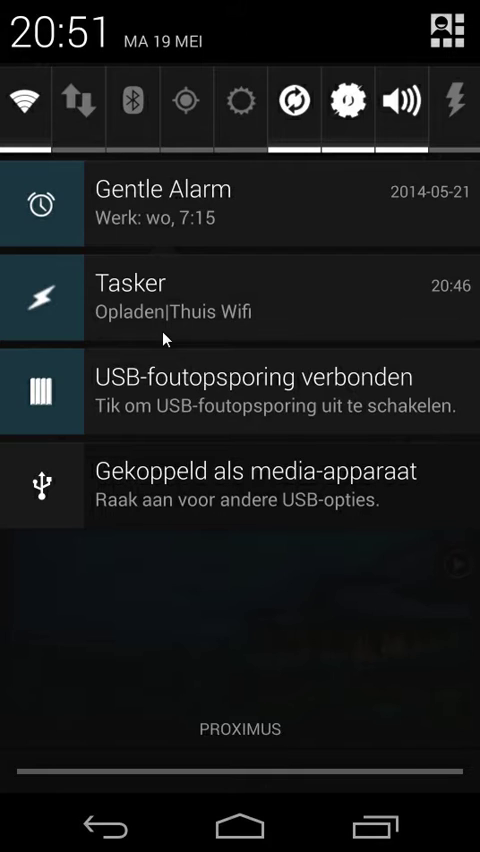
{"action": "mouse_move", "coordinate": [110, 210]}
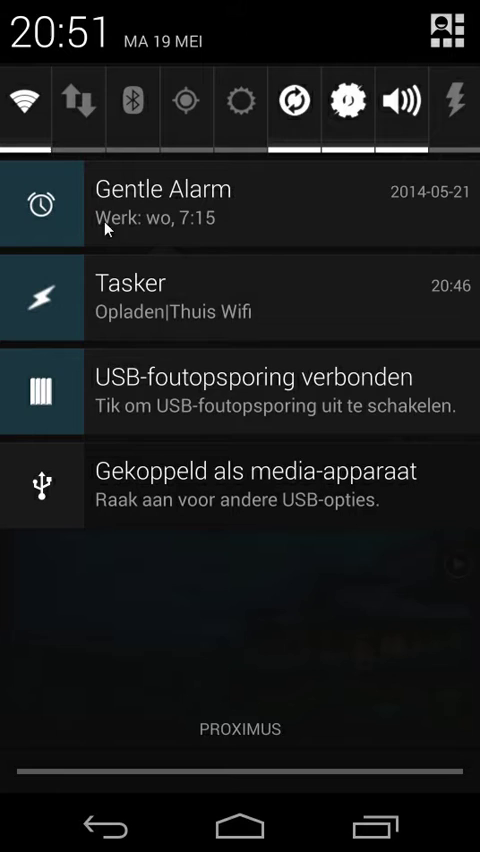
{"action": "mouse_move", "coordinate": [80, 182]}
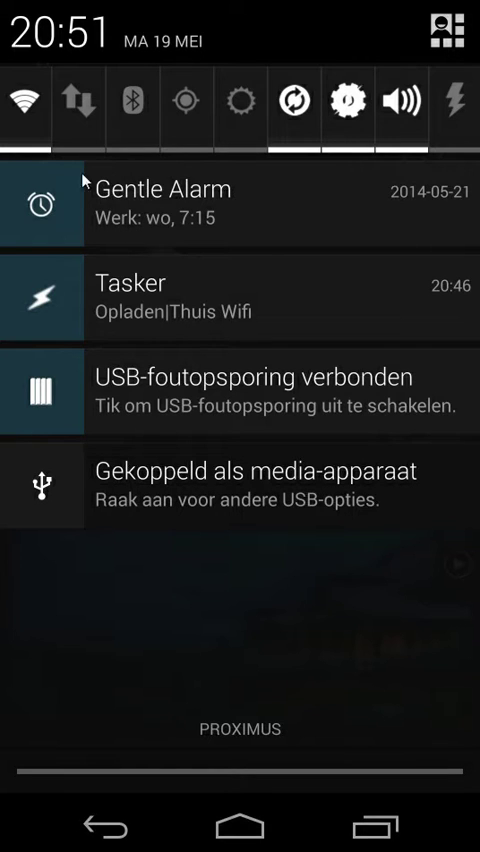
{"action": "mouse_move", "coordinate": [52, 212]}
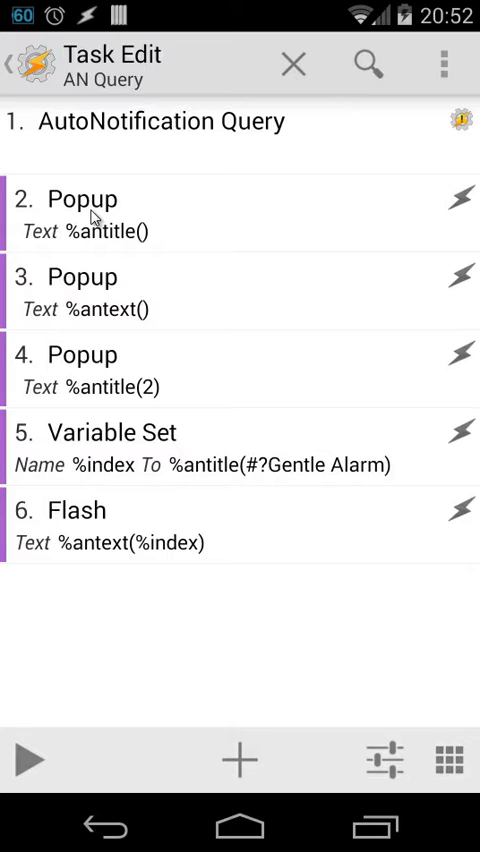
{"action": "mouse_move", "coordinate": [16, 148]}
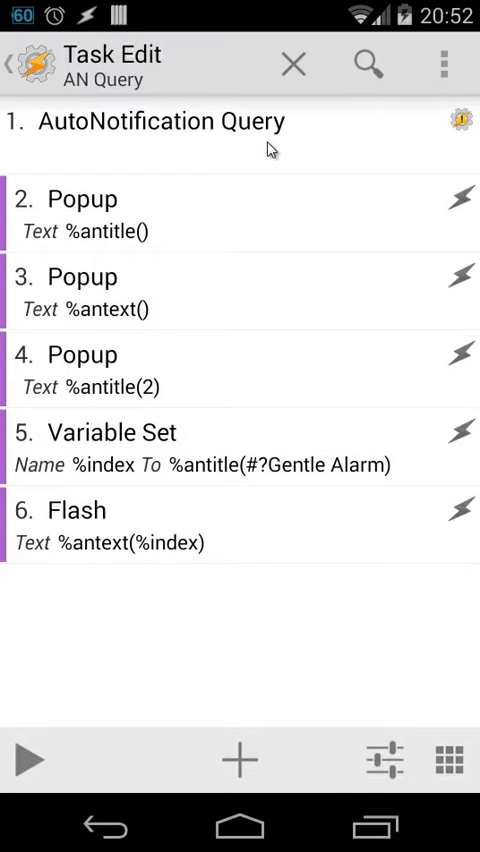
{"action": "mouse_move", "coordinate": [262, 8]}
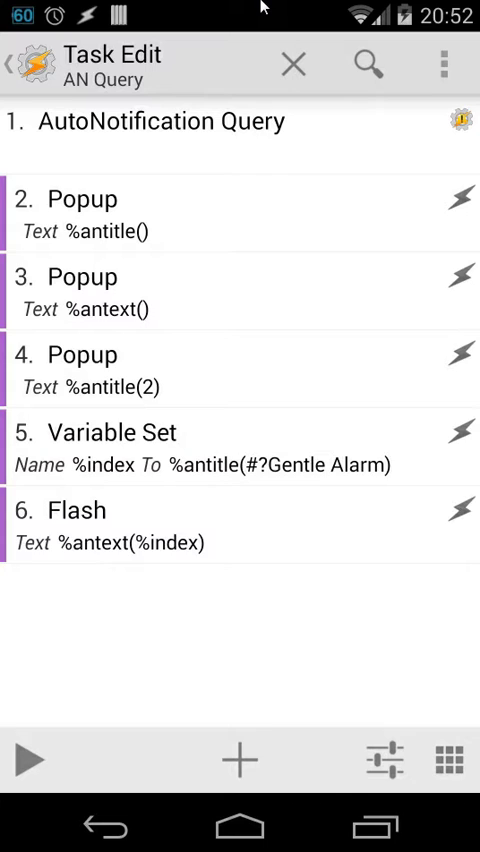
{"action": "mouse_move", "coordinate": [246, 160]}
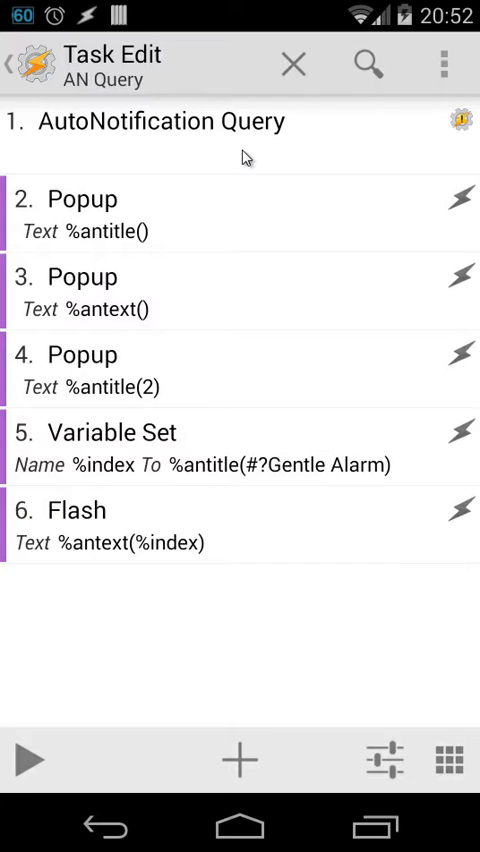
{"action": "mouse_move", "coordinate": [232, 144]}
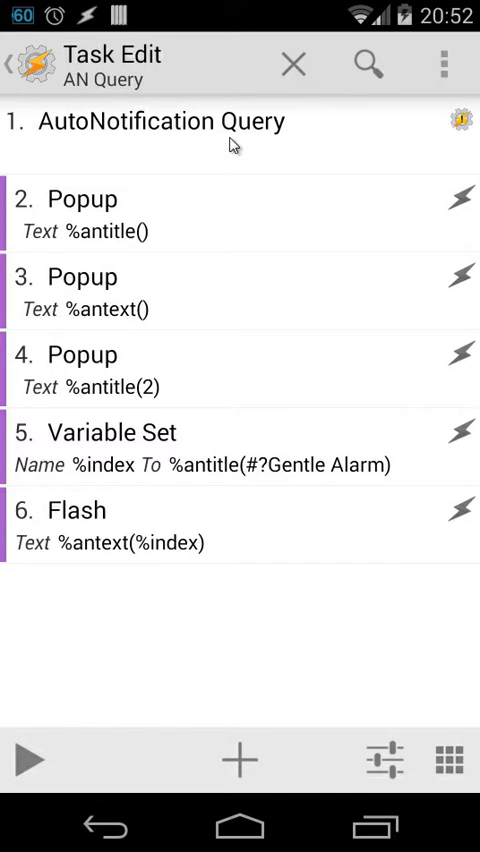
{"action": "mouse_move", "coordinate": [108, 156]}
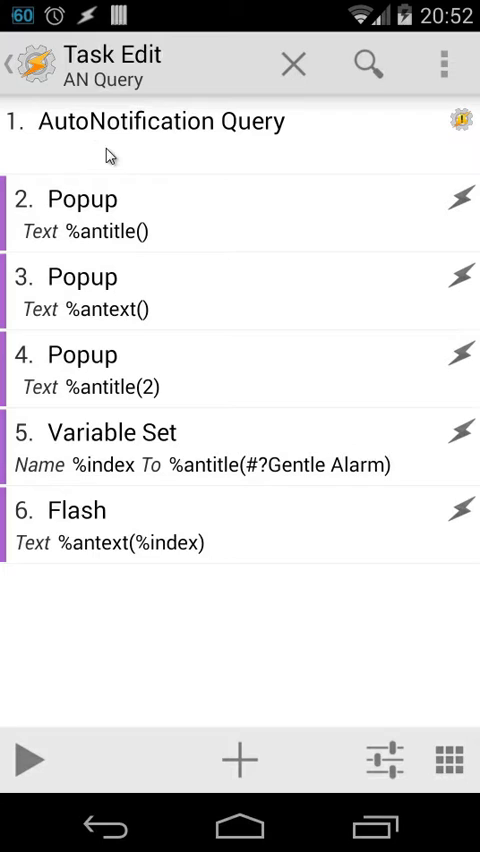
{"action": "mouse_move", "coordinate": [196, 156]}
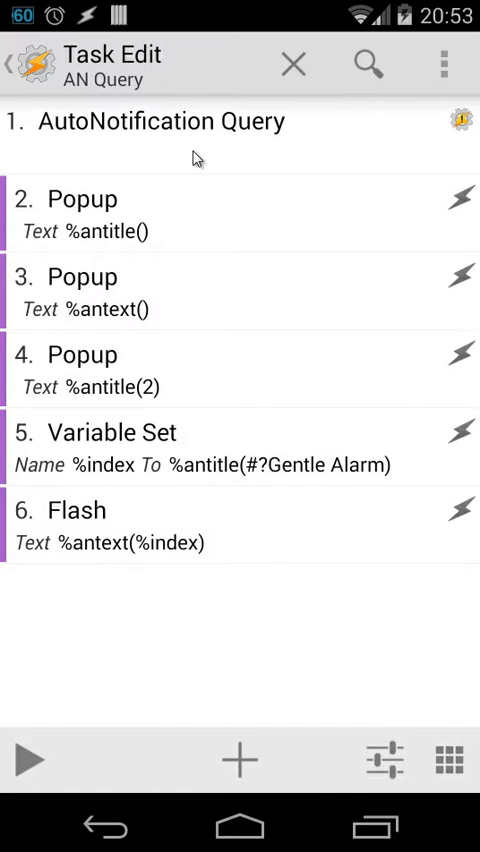
{"action": "mouse_move", "coordinate": [56, 222]}
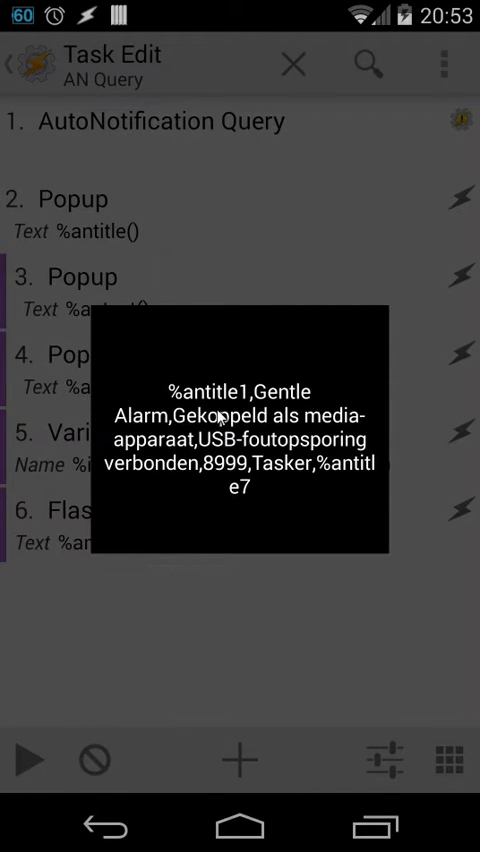
{"action": "mouse_move", "coordinate": [290, 404]}
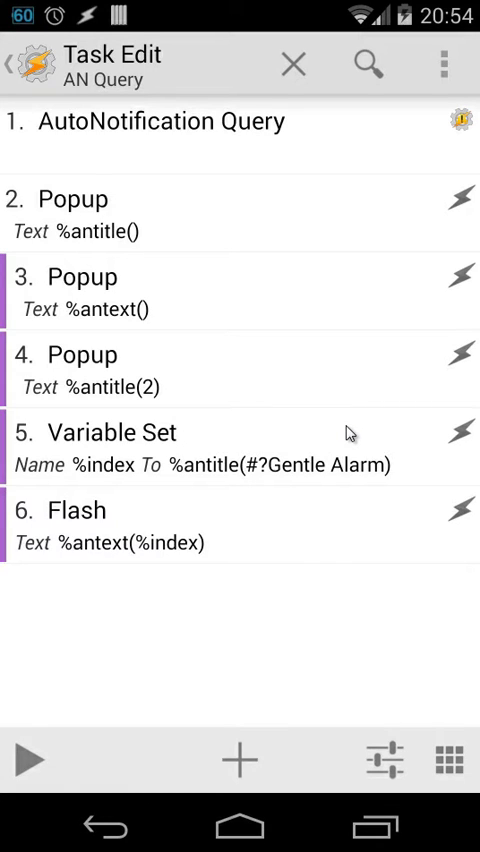
{"action": "mouse_move", "coordinate": [240, 280]}
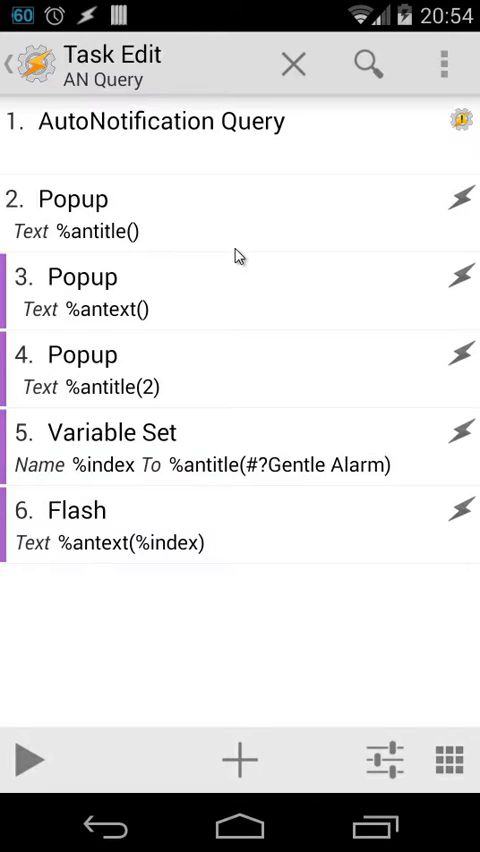
{"action": "mouse_move", "coordinate": [136, 248]}
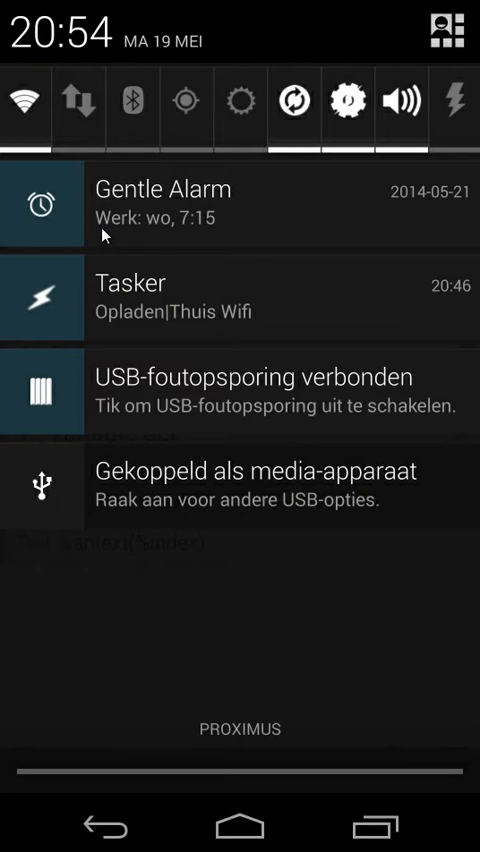
{"action": "mouse_move", "coordinate": [192, 238]}
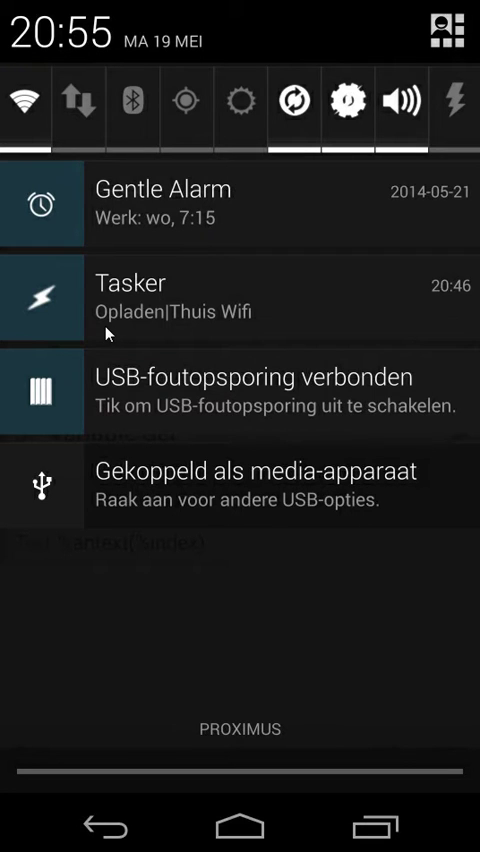
{"action": "mouse_move", "coordinate": [156, 332]}
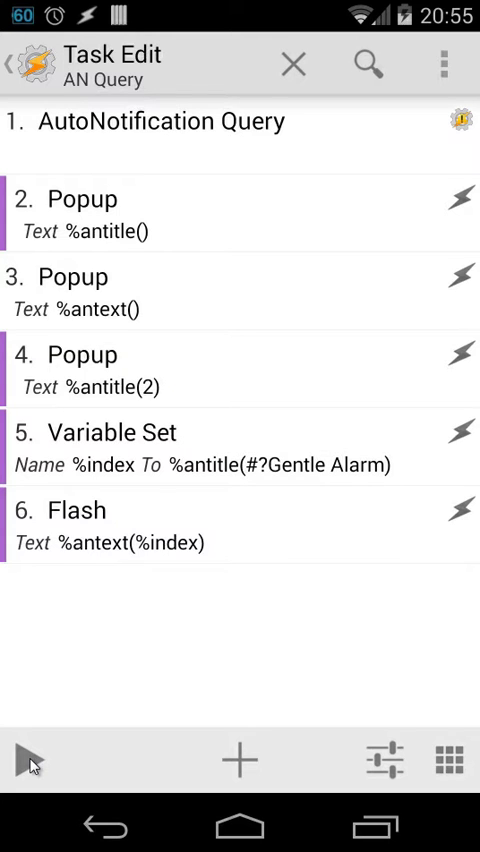
{"action": "left_click", "coordinate": [24, 760]}
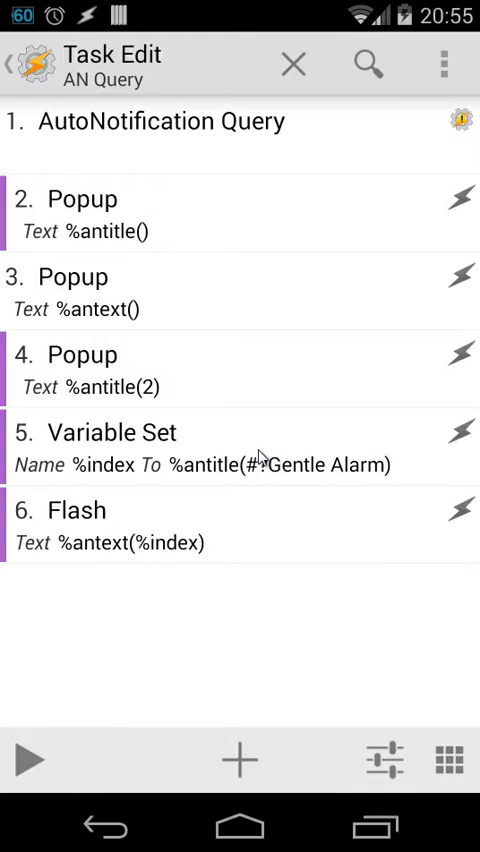
{"action": "mouse_move", "coordinate": [264, 330]}
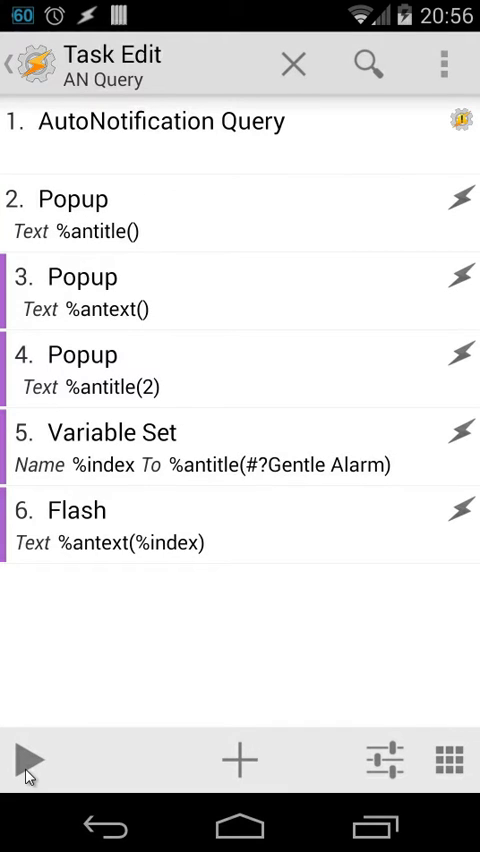
{"action": "mouse_move", "coordinate": [104, 414]}
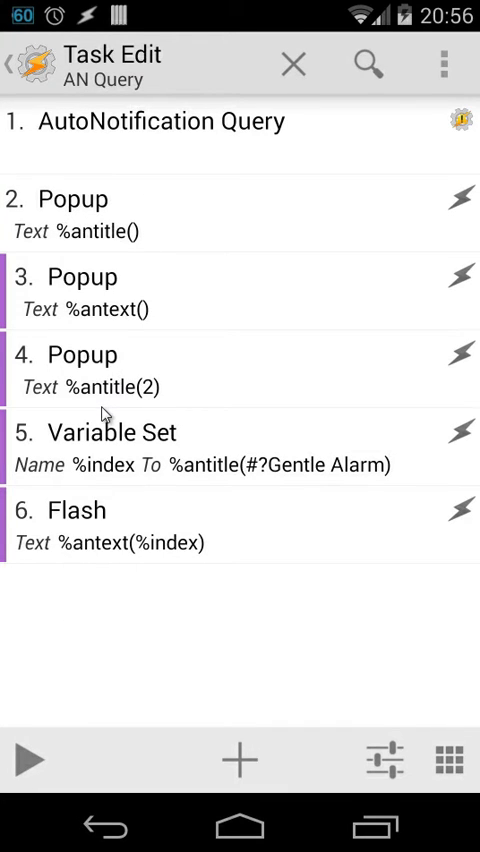
{"action": "mouse_move", "coordinate": [42, 690]}
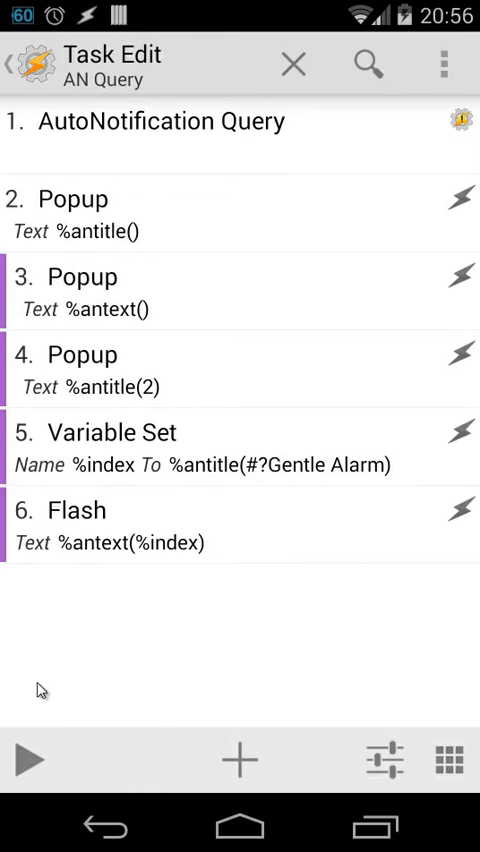
{"action": "left_click", "coordinate": [30, 760]}
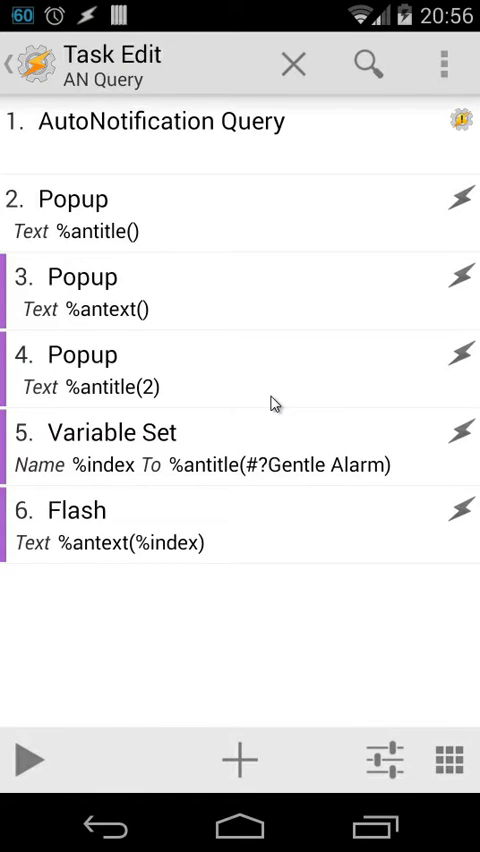
{"action": "mouse_move", "coordinate": [272, 364]}
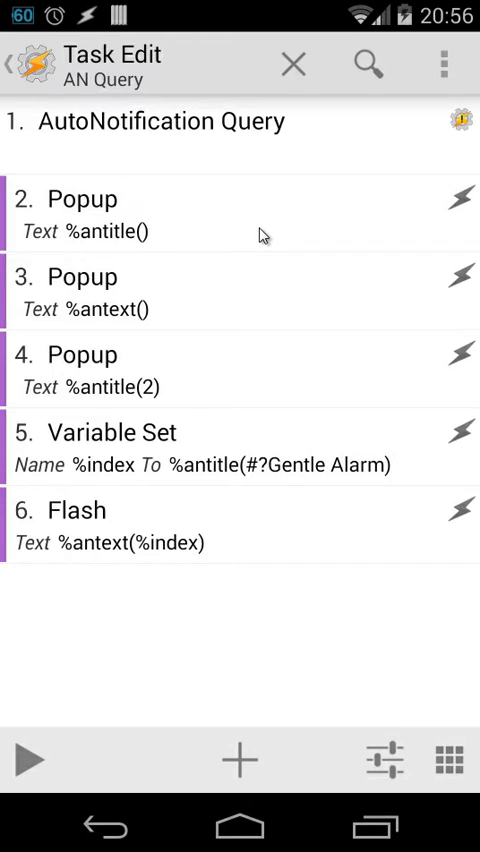
{"action": "left_click", "coordinate": [240, 368]}
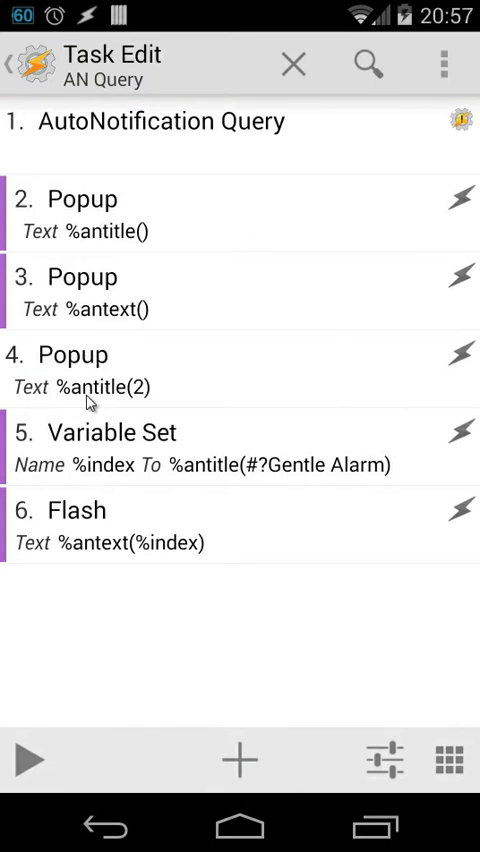
{"action": "mouse_move", "coordinate": [40, 752]}
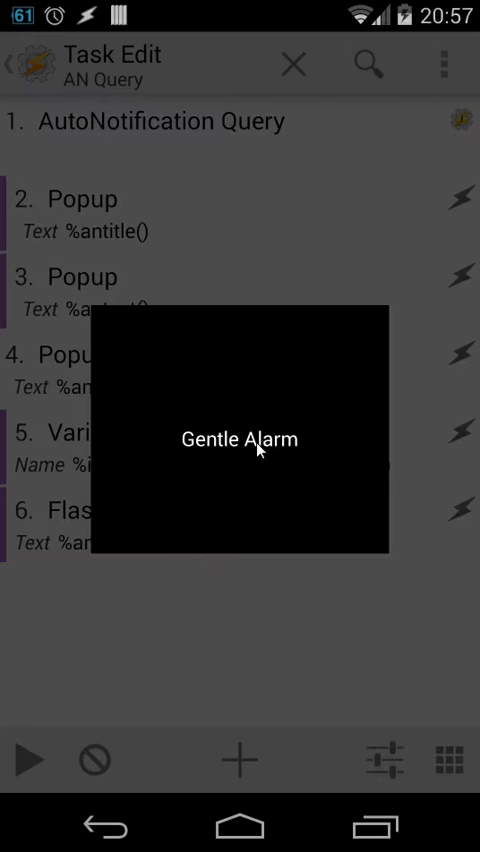
{"action": "mouse_move", "coordinate": [258, 456]}
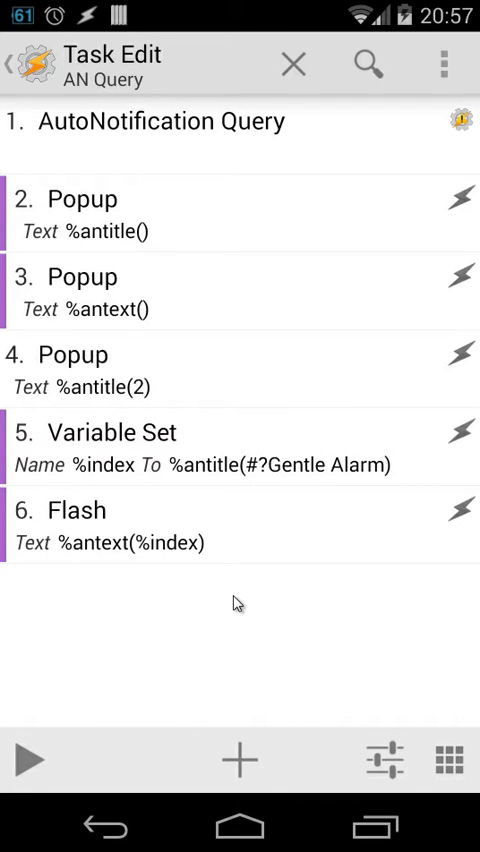
{"action": "mouse_move", "coordinate": [240, 422]}
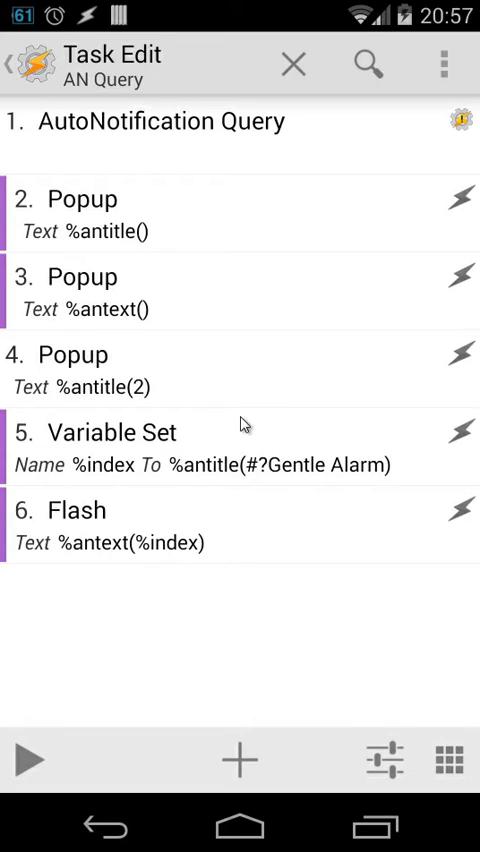
{"action": "left_click", "coordinate": [240, 370]}
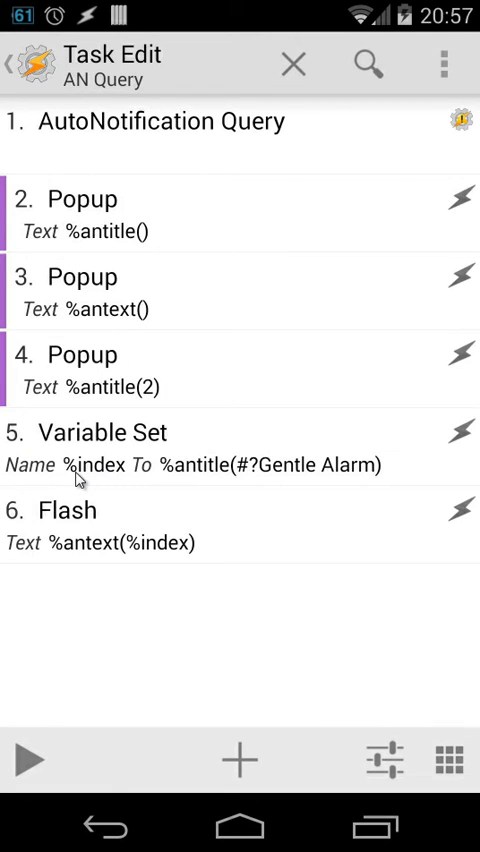
{"action": "mouse_move", "coordinate": [92, 496]}
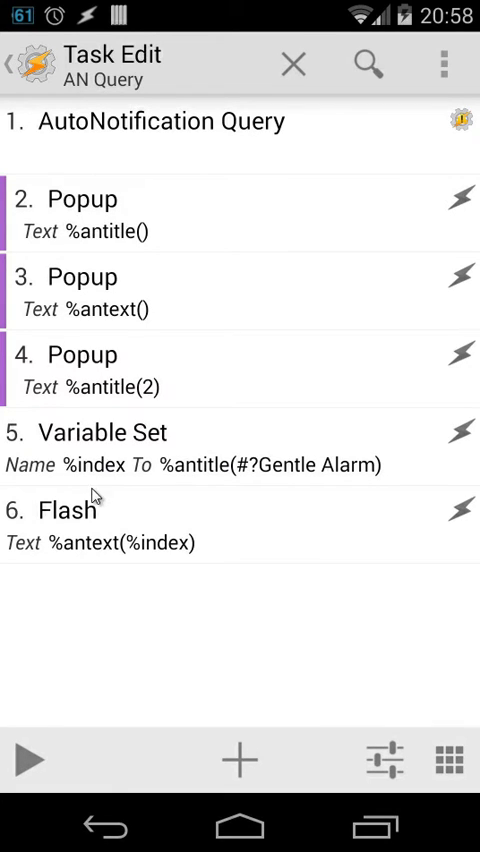
{"action": "mouse_move", "coordinate": [222, 484]}
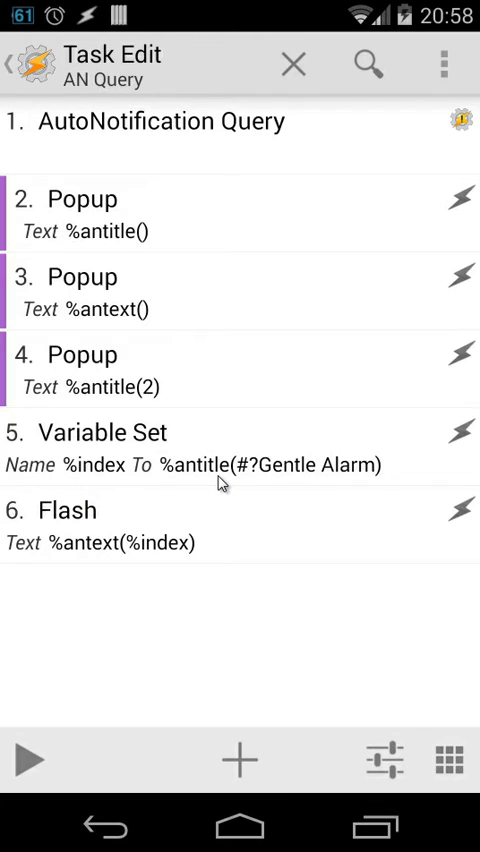
{"action": "mouse_move", "coordinate": [248, 484]}
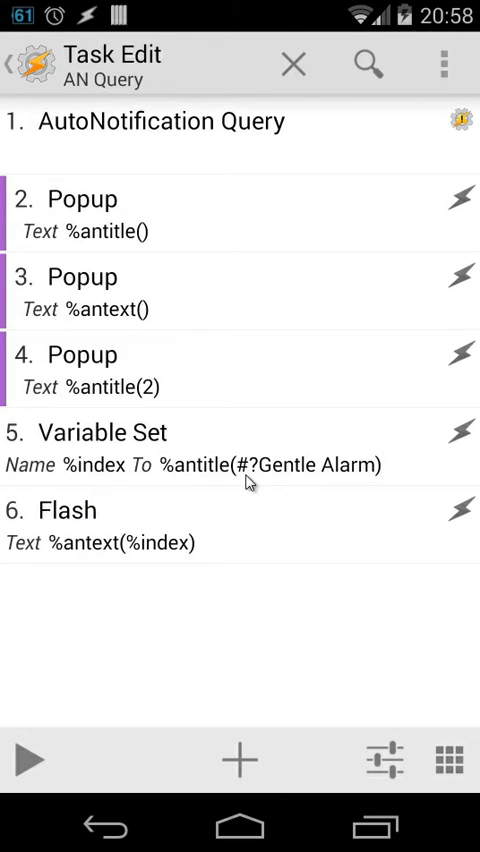
{"action": "mouse_move", "coordinate": [370, 480]}
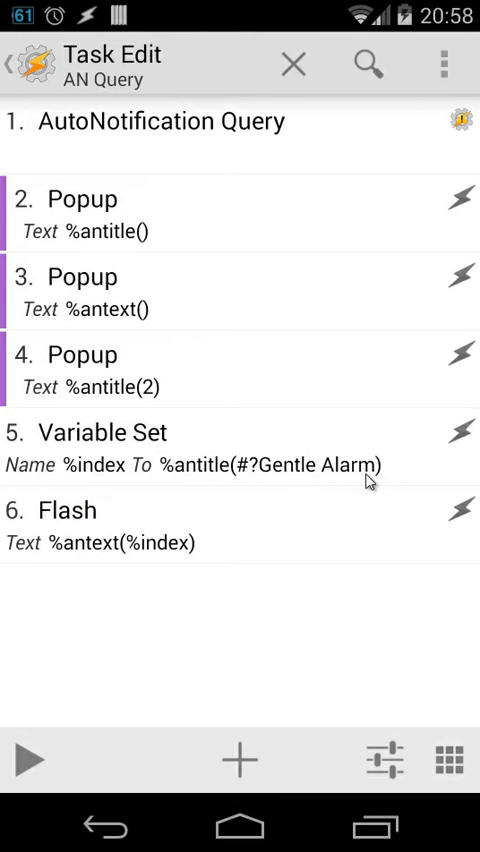
{"action": "mouse_move", "coordinate": [192, 478]}
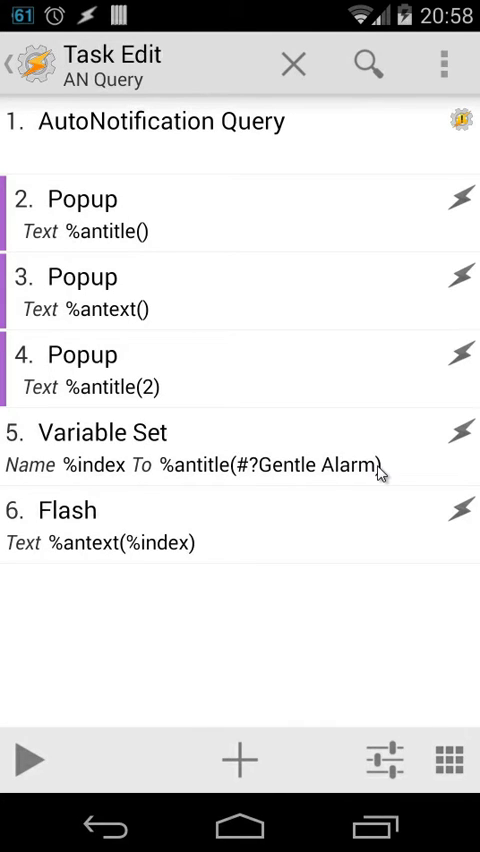
{"action": "mouse_move", "coordinate": [350, 468]}
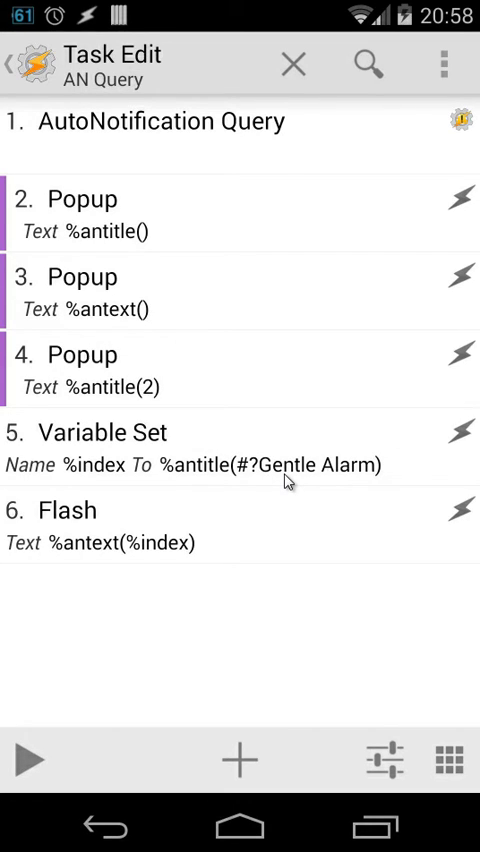
{"action": "mouse_move", "coordinate": [82, 458]}
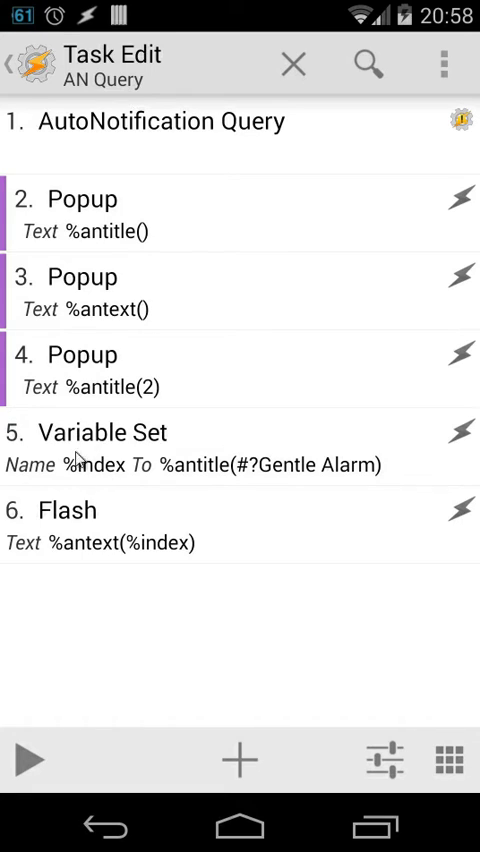
{"action": "mouse_move", "coordinate": [86, 560]}
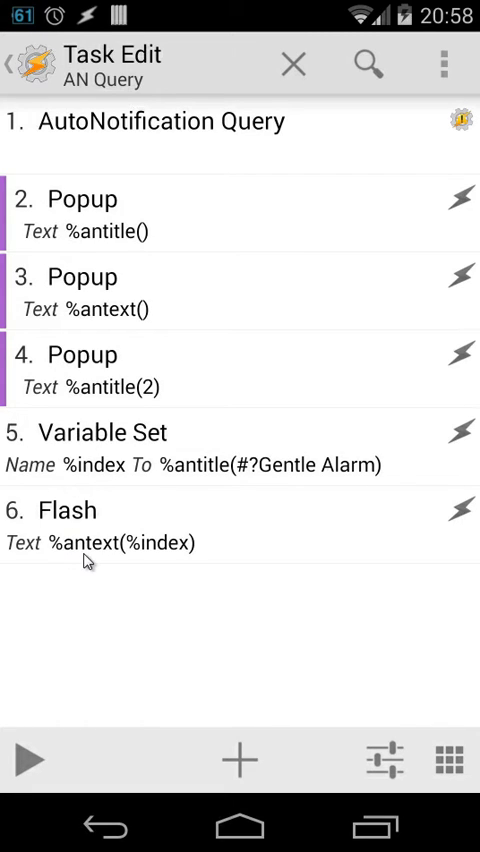
{"action": "mouse_move", "coordinate": [144, 540]}
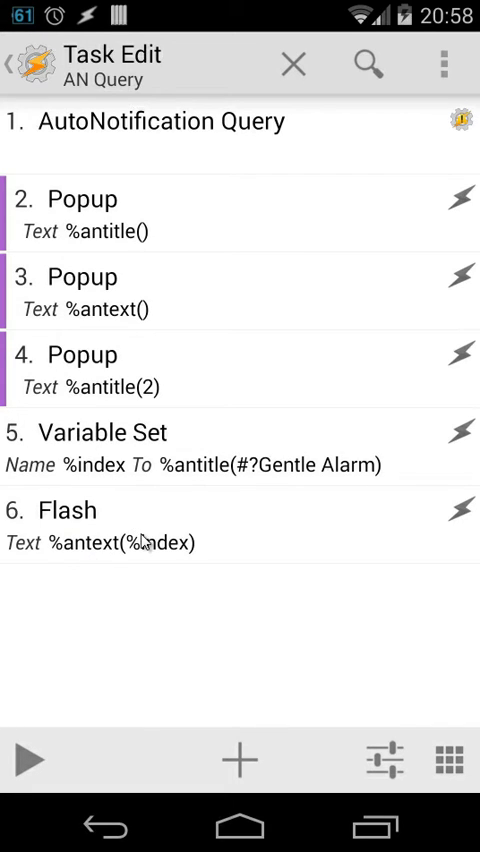
{"action": "mouse_move", "coordinate": [108, 474]}
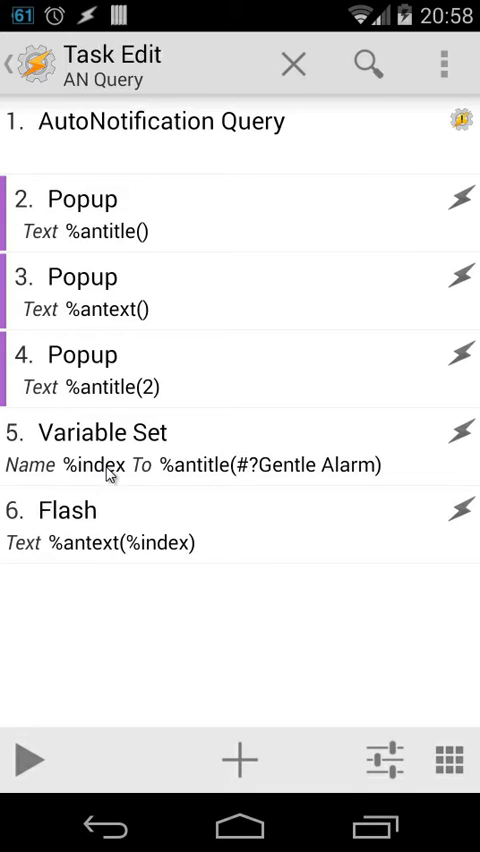
{"action": "mouse_move", "coordinate": [296, 484]}
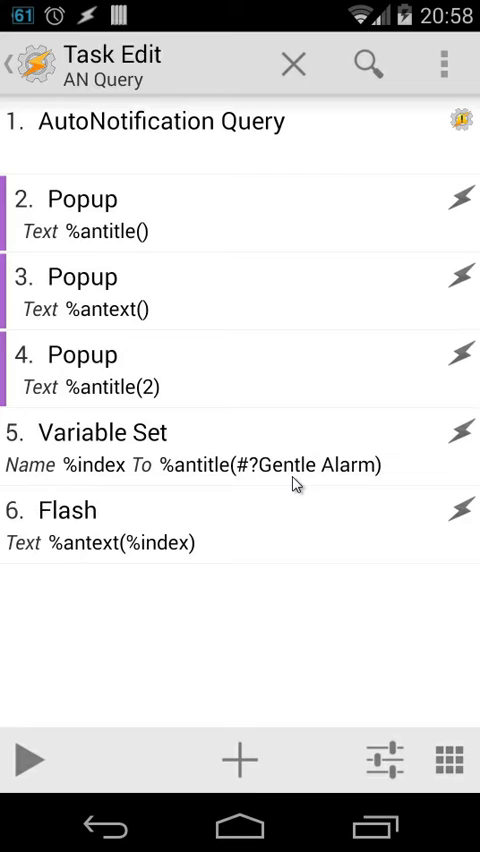
{"action": "mouse_move", "coordinate": [358, 484]}
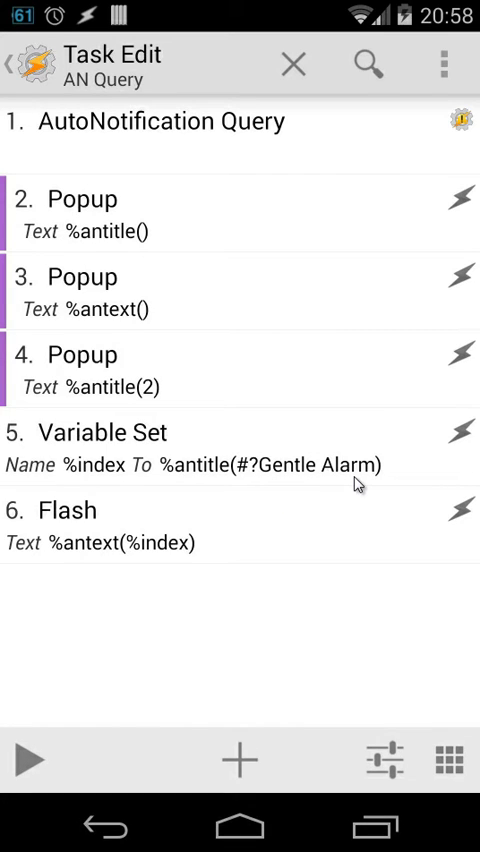
{"action": "mouse_move", "coordinate": [258, 476]}
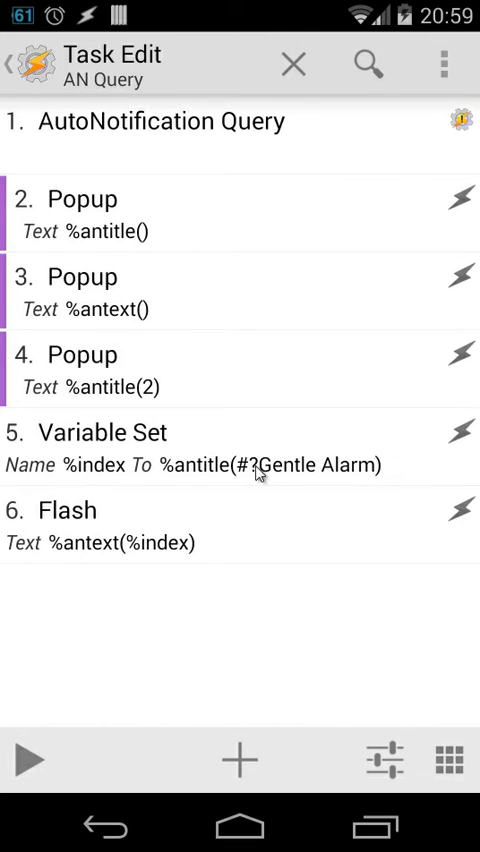
{"action": "mouse_move", "coordinate": [102, 478]}
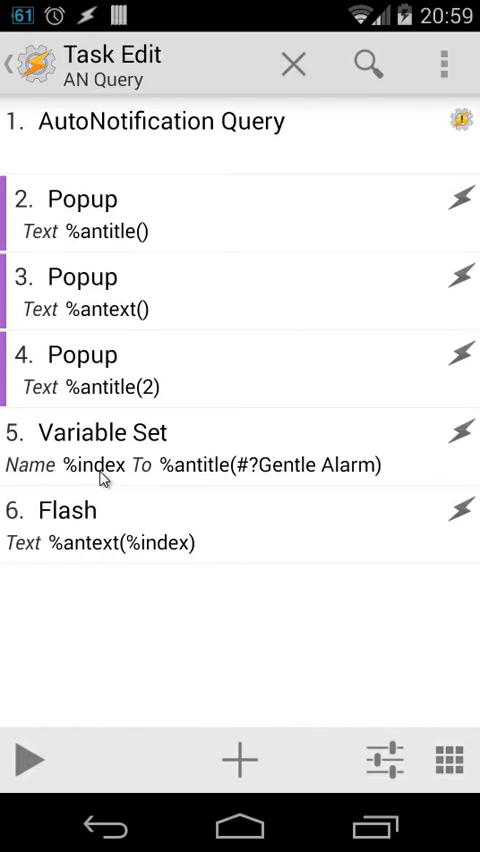
{"action": "mouse_move", "coordinate": [136, 488]}
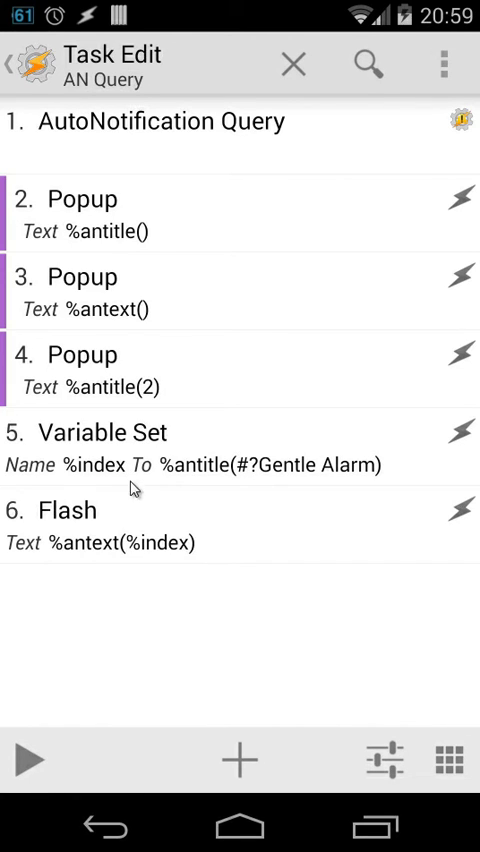
{"action": "mouse_move", "coordinate": [162, 556]}
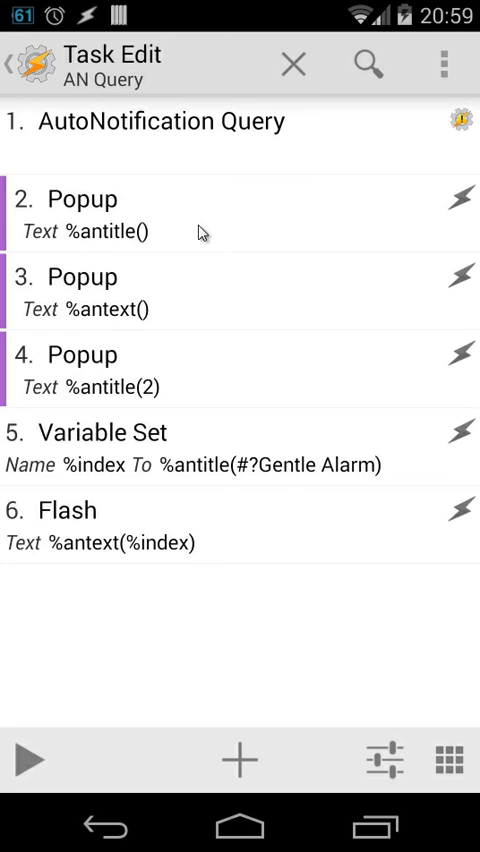
Step: Edit action 5, the Variable Set storing %index from the Gentle Alarm title lookup
{"action": "left_click", "coordinate": [30, 758]}
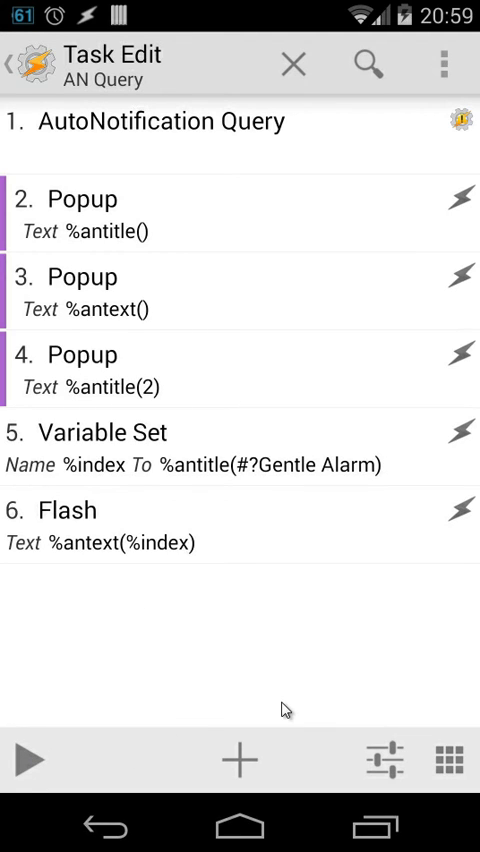
{"action": "mouse_move", "coordinate": [336, 464]}
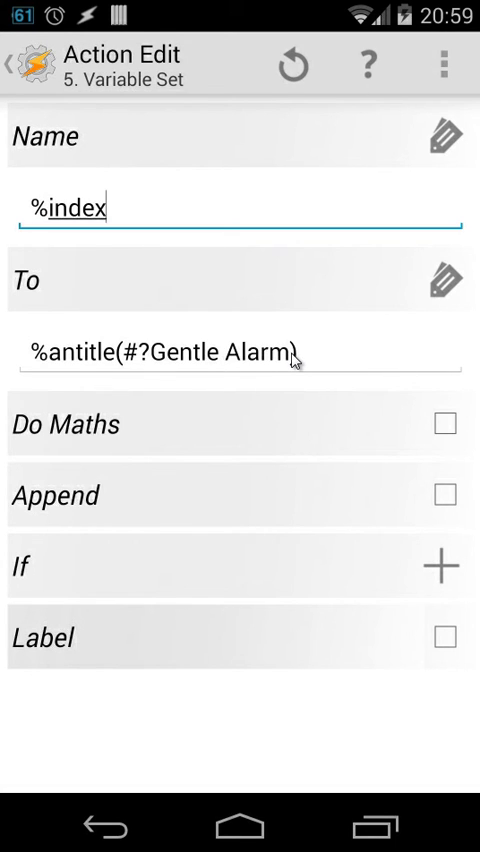
{"action": "left_click", "coordinate": [240, 352]}
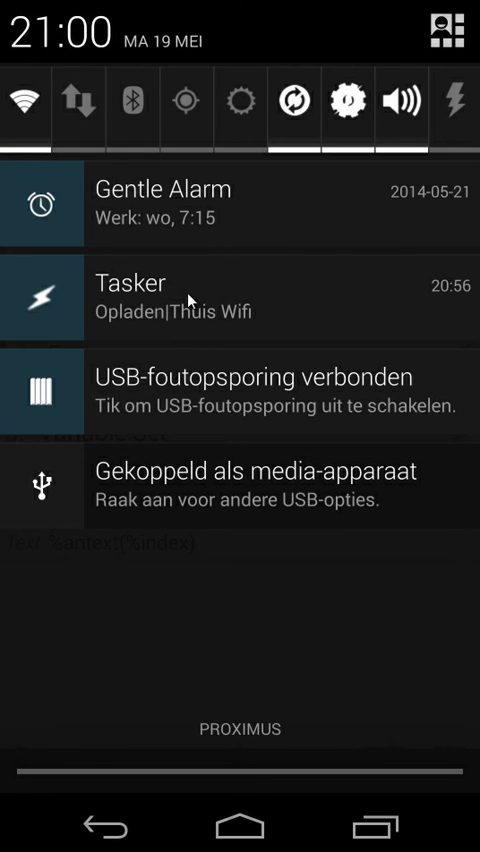
{"action": "mouse_move", "coordinate": [204, 324]}
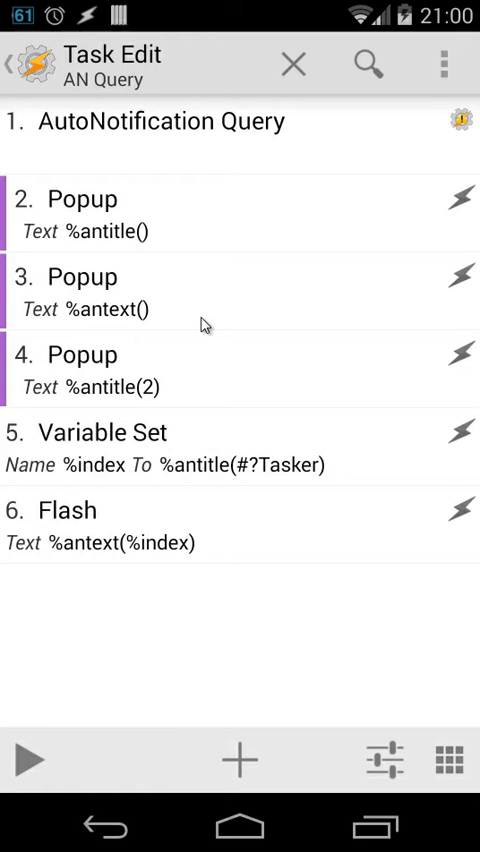
{"action": "mouse_move", "coordinate": [22, 760]}
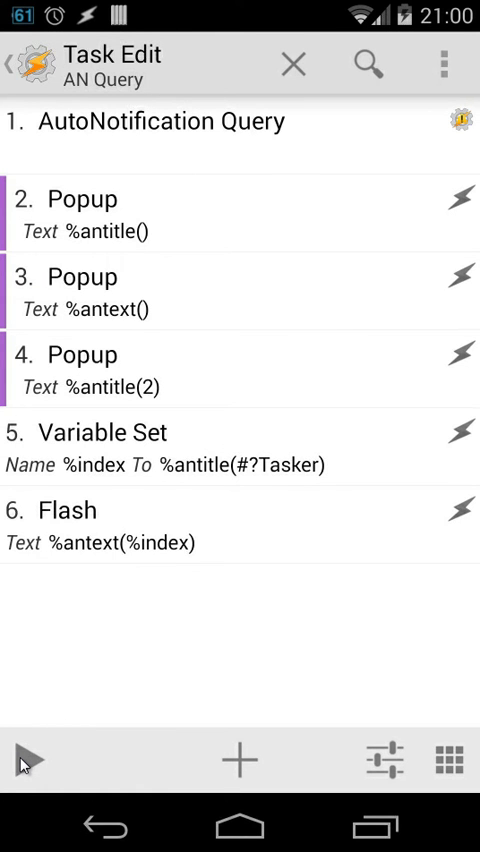
{"action": "left_click", "coordinate": [30, 760]}
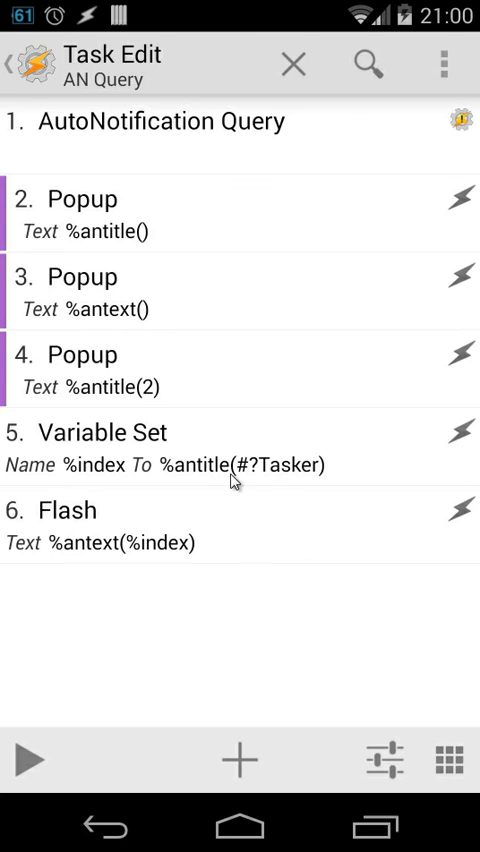
{"action": "mouse_move", "coordinate": [268, 472]}
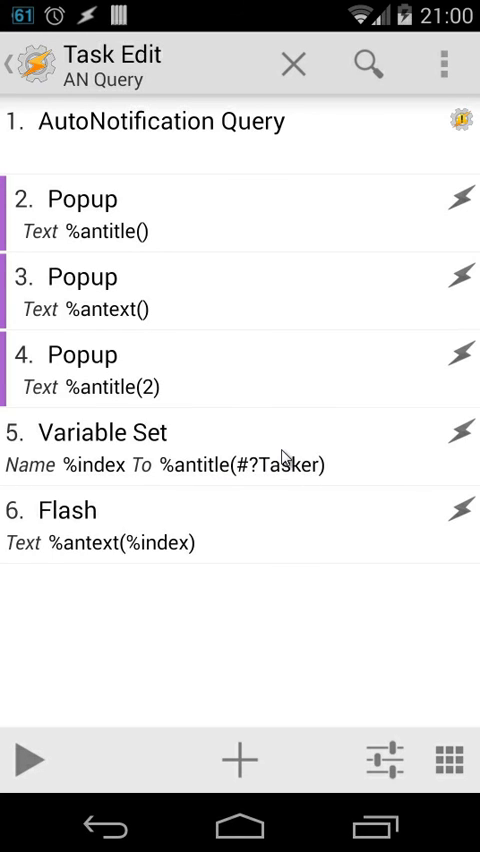
{"action": "mouse_move", "coordinate": [108, 484]}
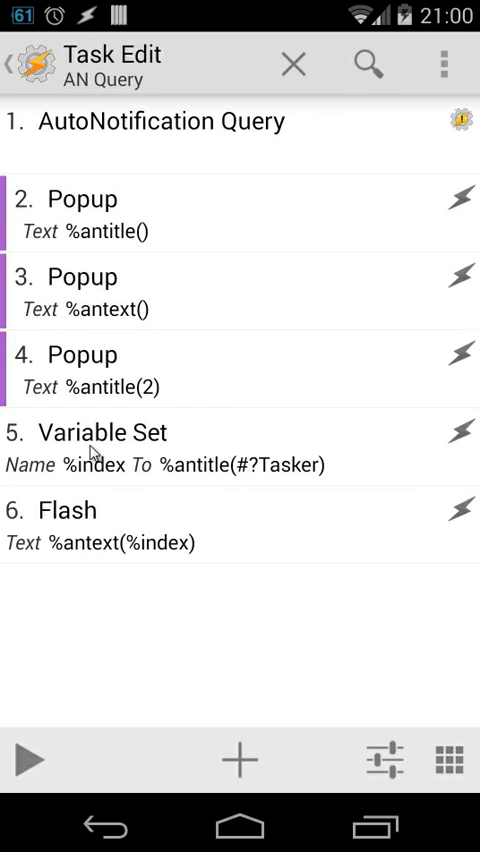
{"action": "mouse_move", "coordinate": [128, 480]}
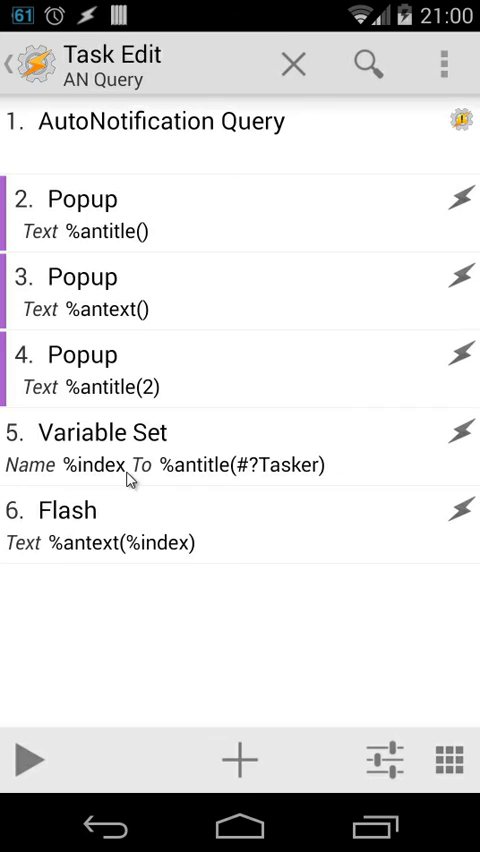
{"action": "mouse_move", "coordinate": [68, 560]}
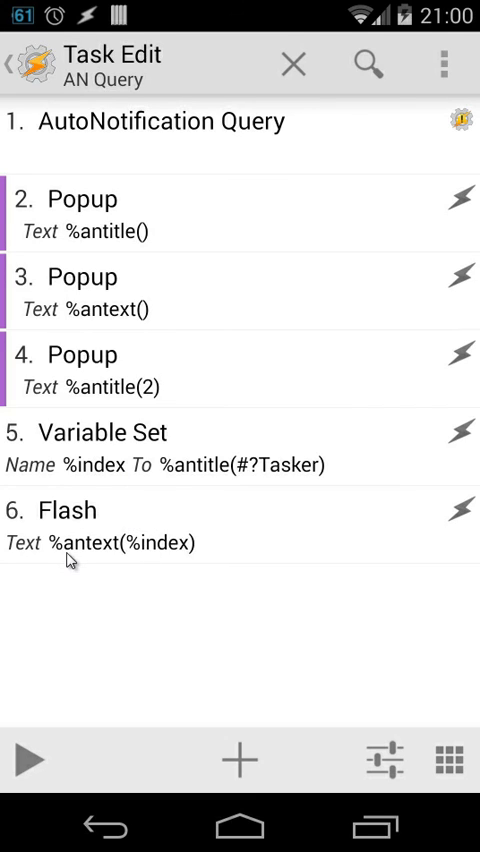
{"action": "mouse_move", "coordinate": [160, 556]}
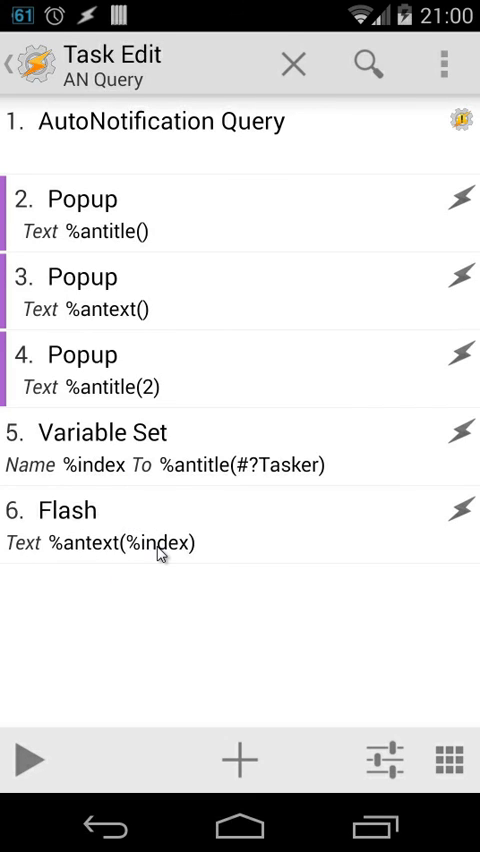
{"action": "mouse_move", "coordinate": [172, 558]}
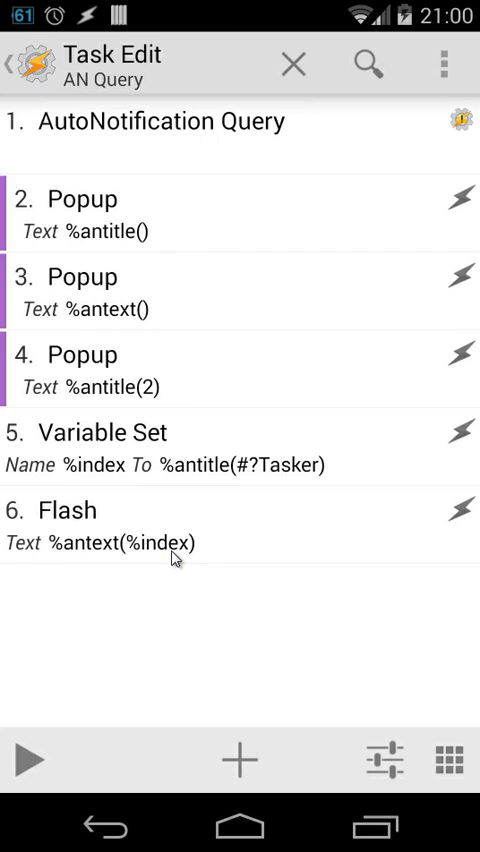